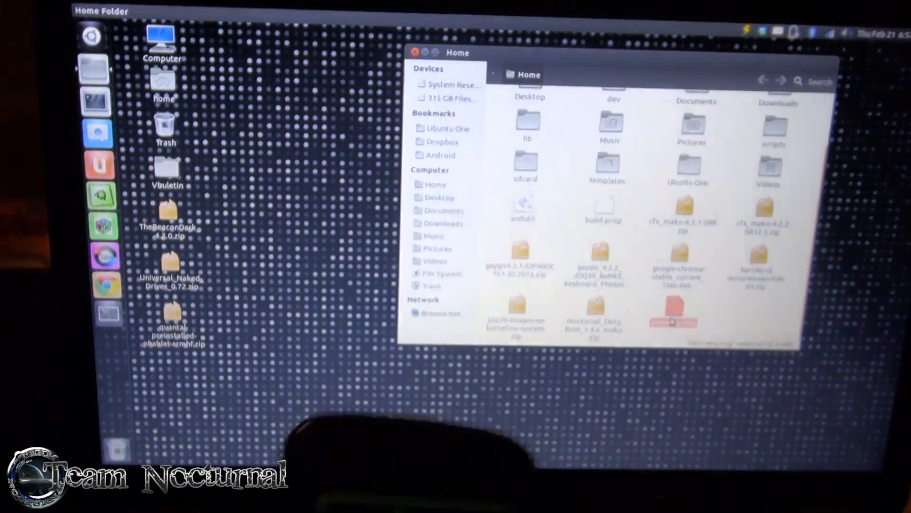
# Select the downloaded recovery.img file in the Home folder
pyautogui.click(673, 314)
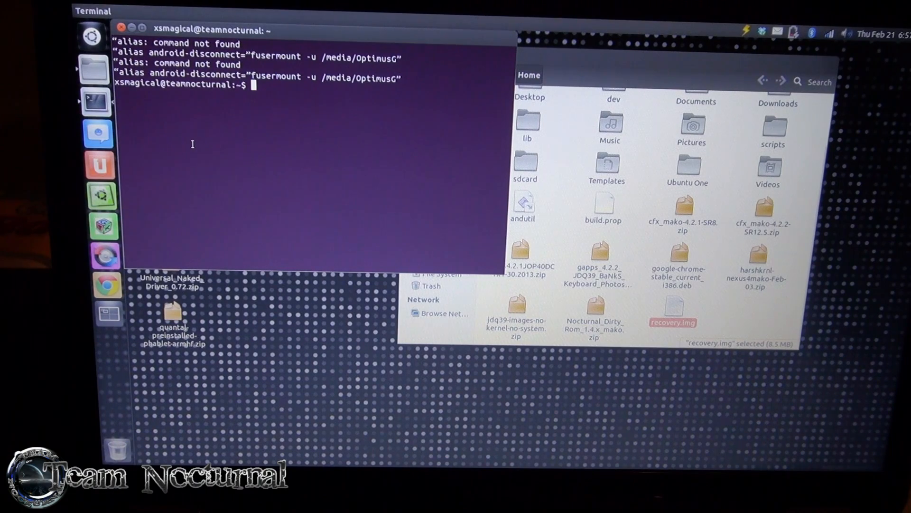
# Enter 'fastboot flash recovery recovery' at the terminal prompt without running it
pyautogui.write('fastboot flas')
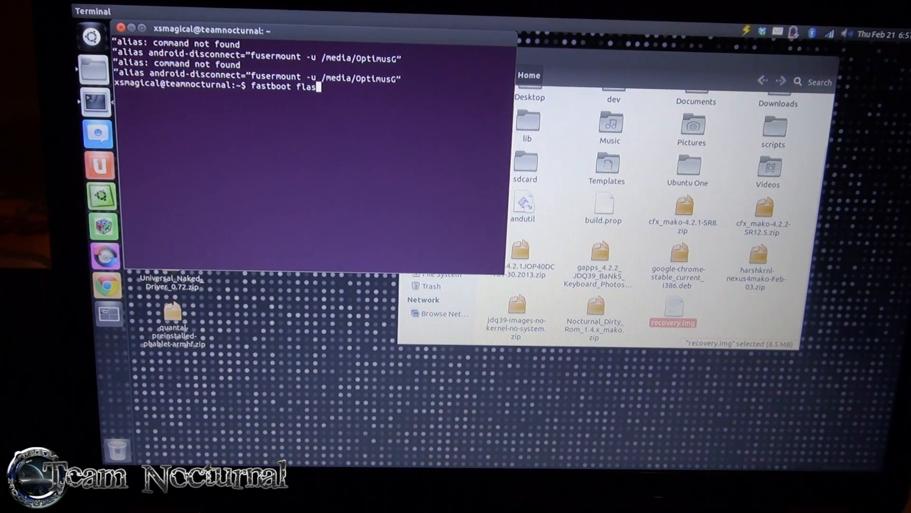
pyautogui.write('h rec')
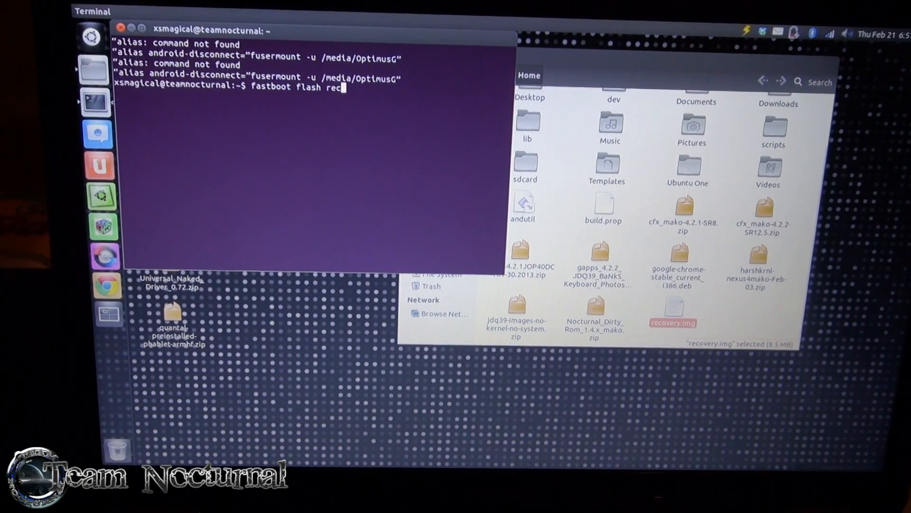
pyautogui.write('overy')
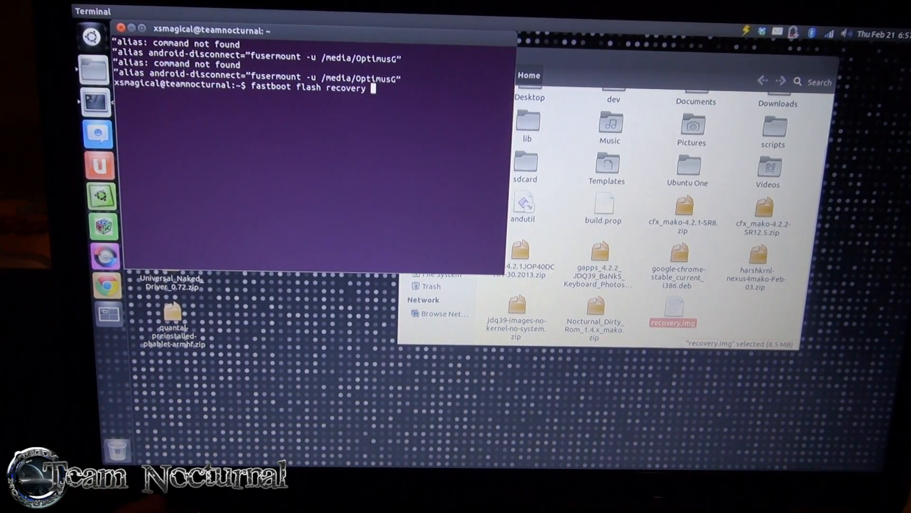
pyautogui.write('recove')
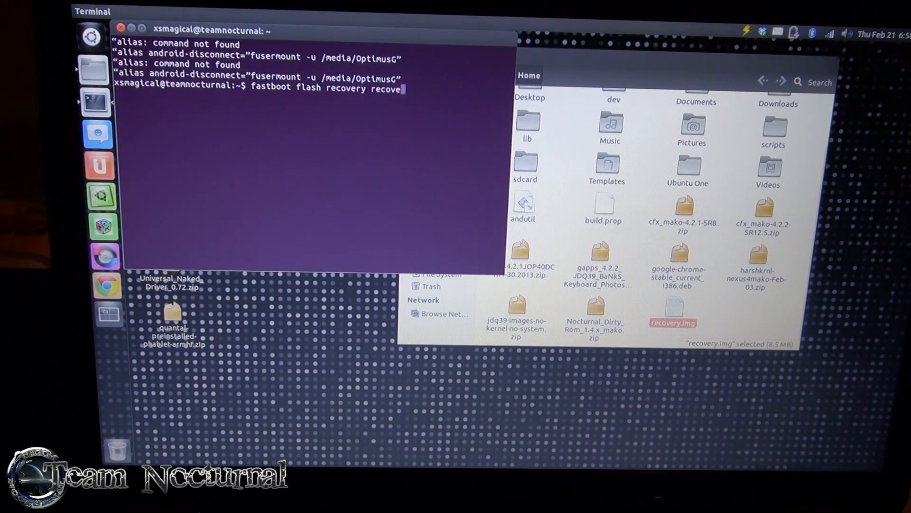
pyautogui.write('ry')
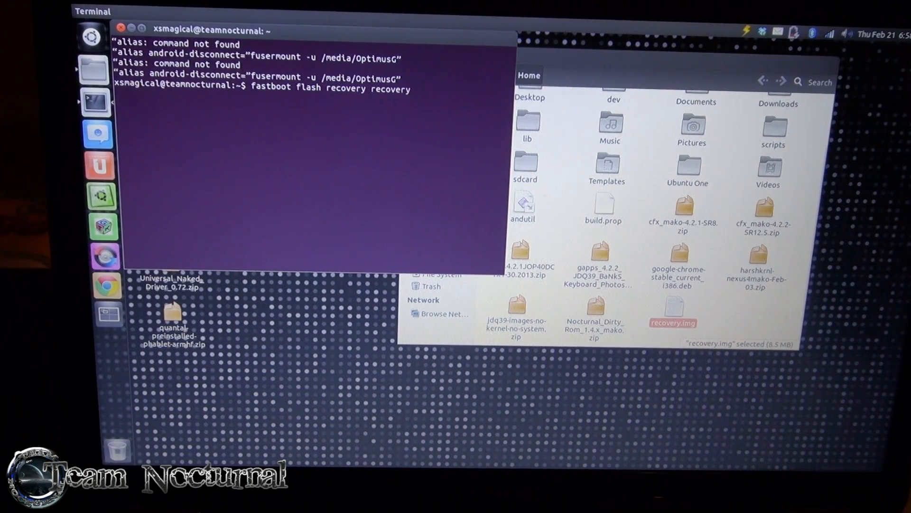